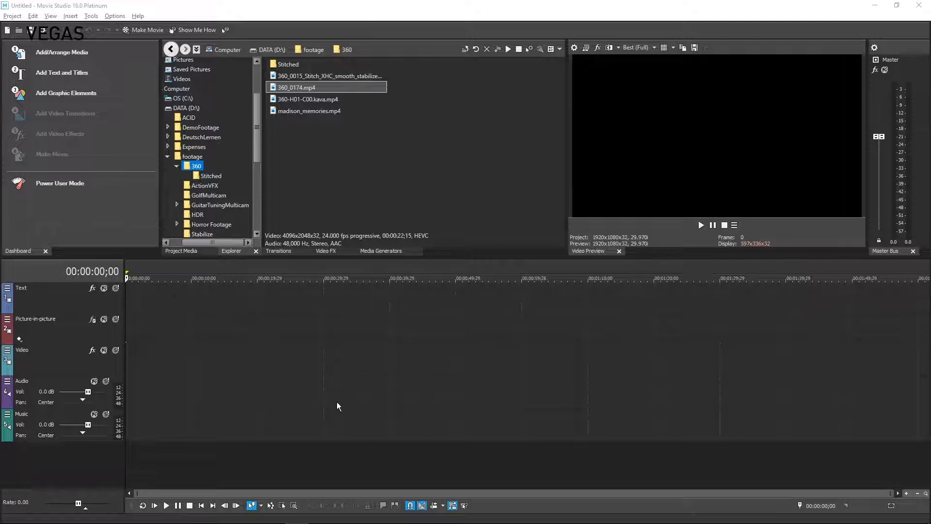
pyautogui.moveTo(341, 112)
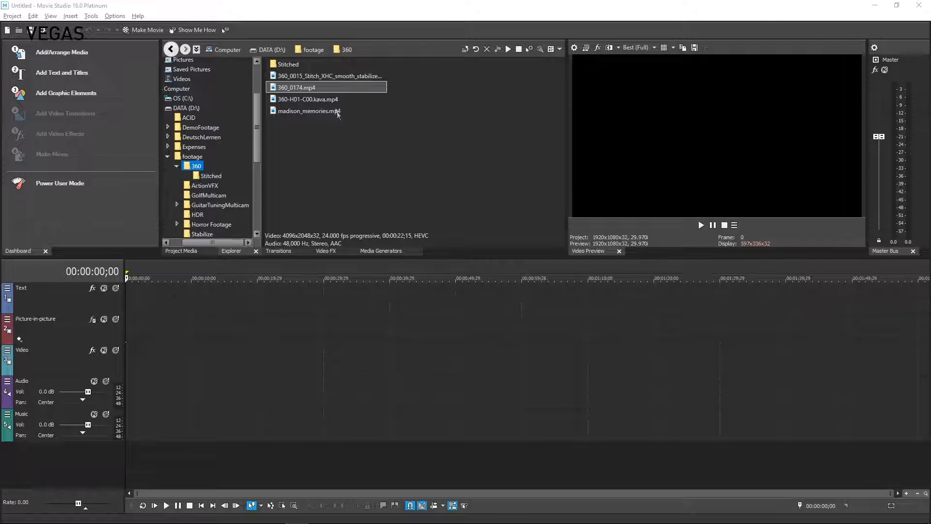
pyautogui.moveTo(166, 382)
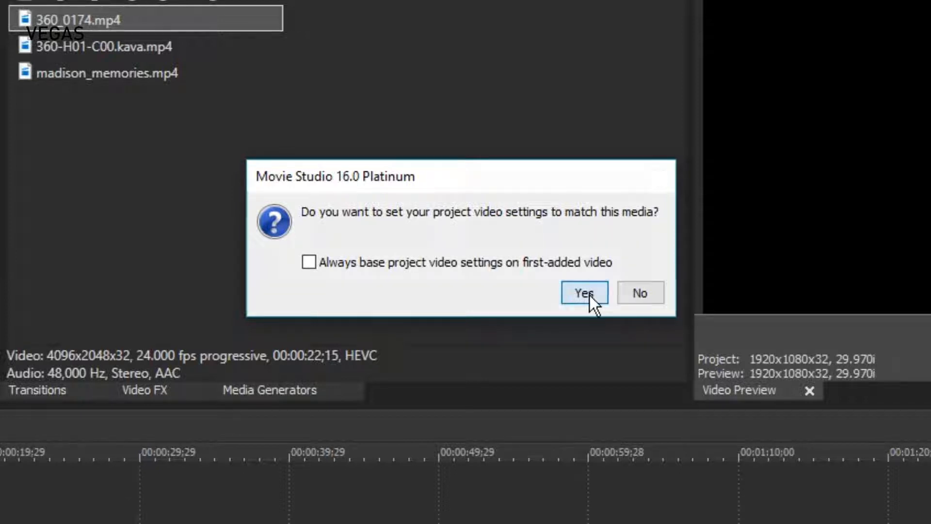
# Match the project video settings to the 360_0174.mp4 clip on the Video track.
pyautogui.click(585, 293)
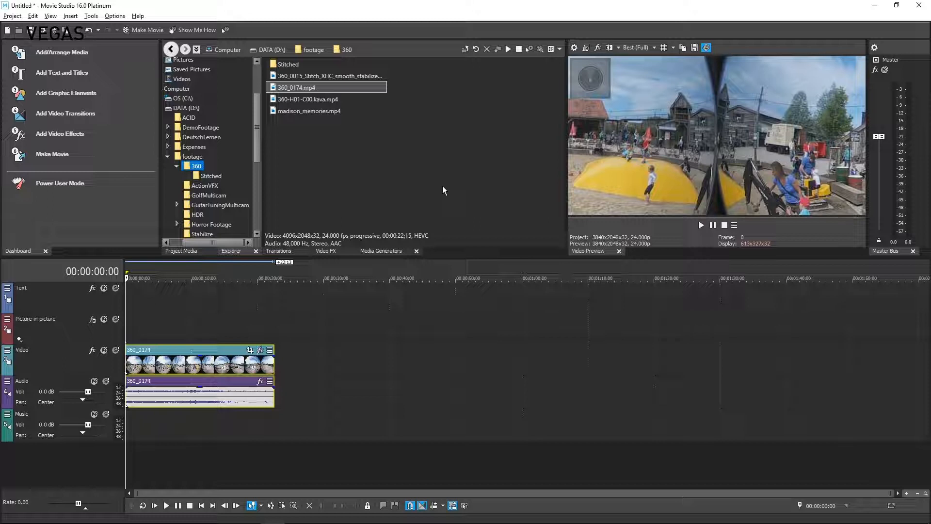
# Confirm Project Properties at 3840x2048, 24 fps with 360 Output enabled.
pyautogui.click(12, 16)
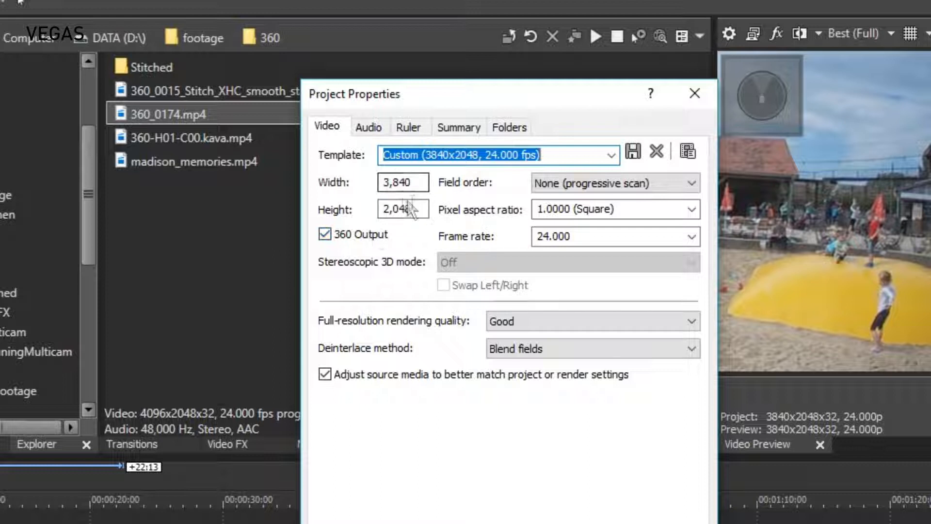
pyautogui.moveTo(519, 241)
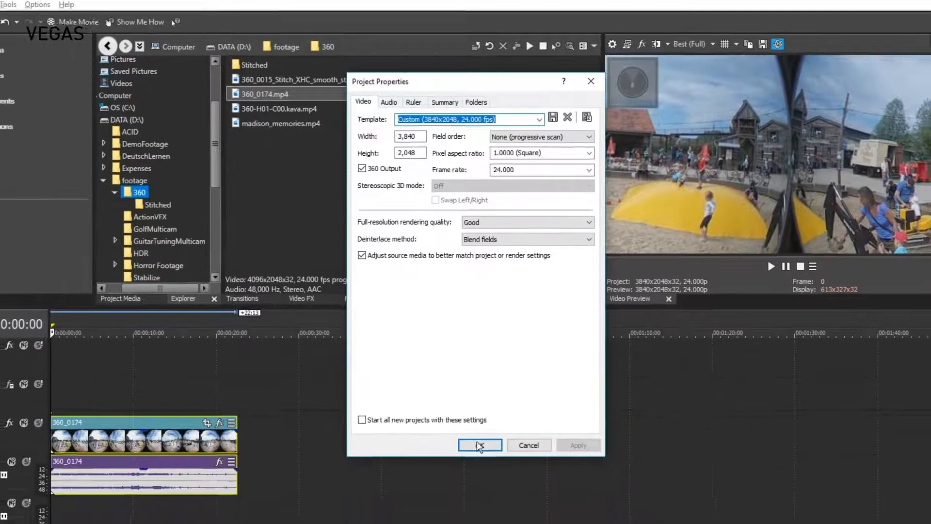
pyautogui.click(480, 445)
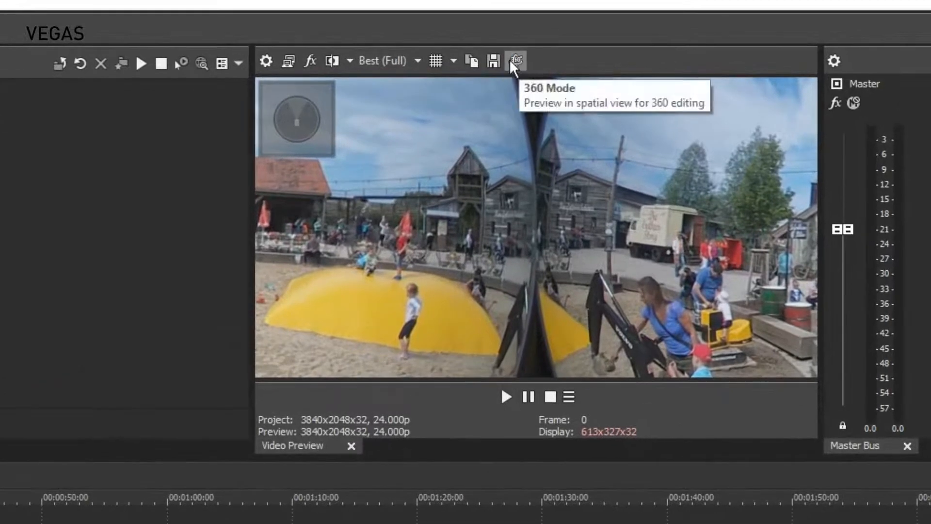
# Browse the Video FX thumbnails toward Dual Fish Eye Stitching.
pyautogui.click(516, 62)
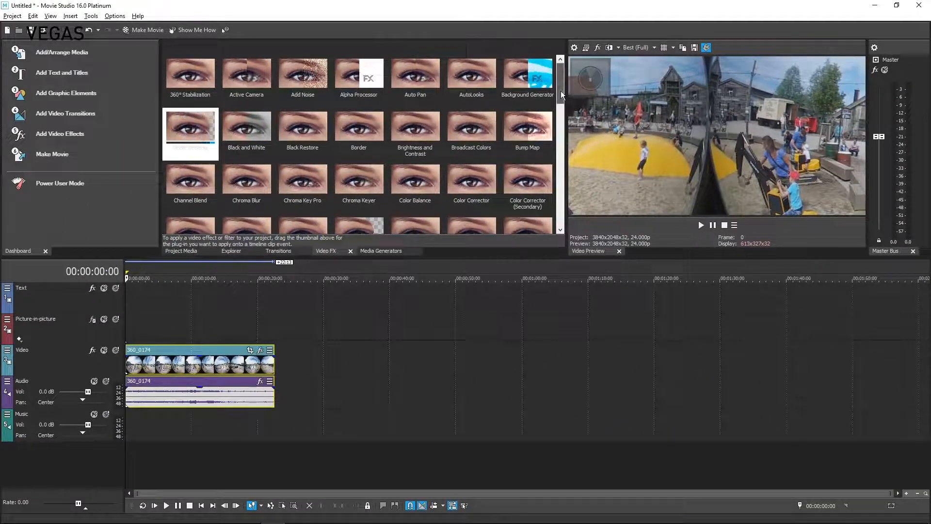
pyautogui.scroll(-3)
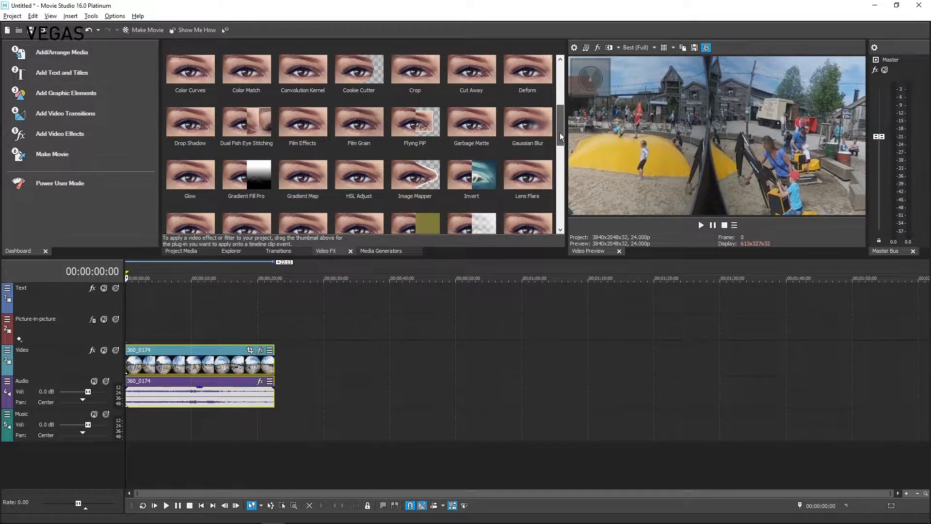
pyautogui.scroll(3)
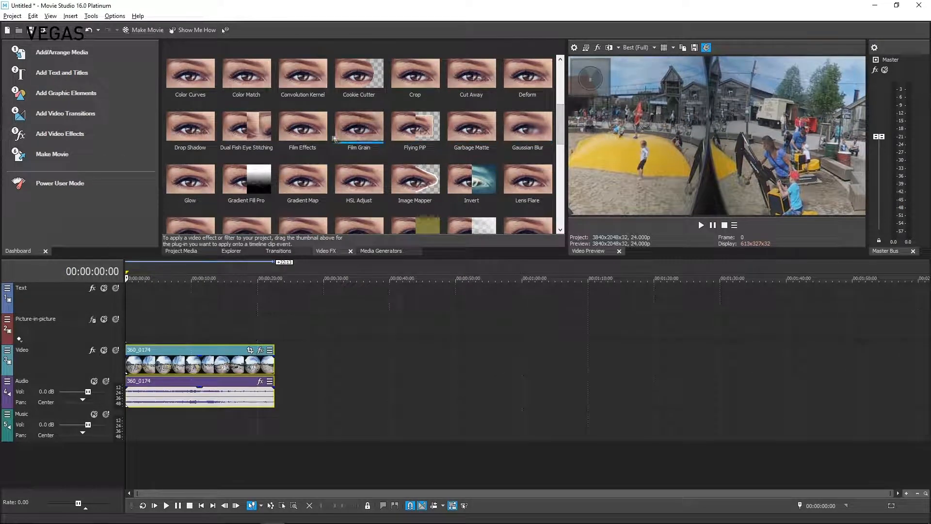
# Apply Dual Fish Eye Stitching to 360_0174 with field of view about 186.26.
pyautogui.click(247, 126)
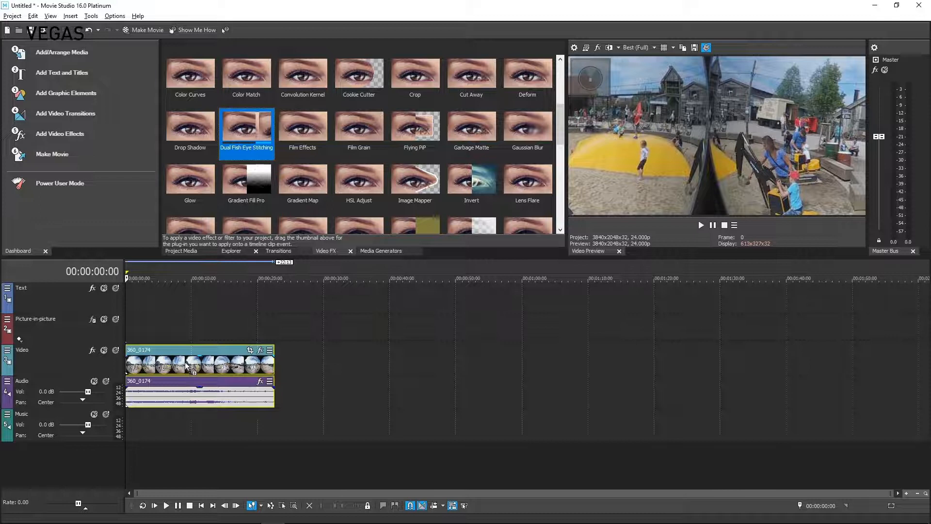
pyautogui.doubleClick(246, 129)
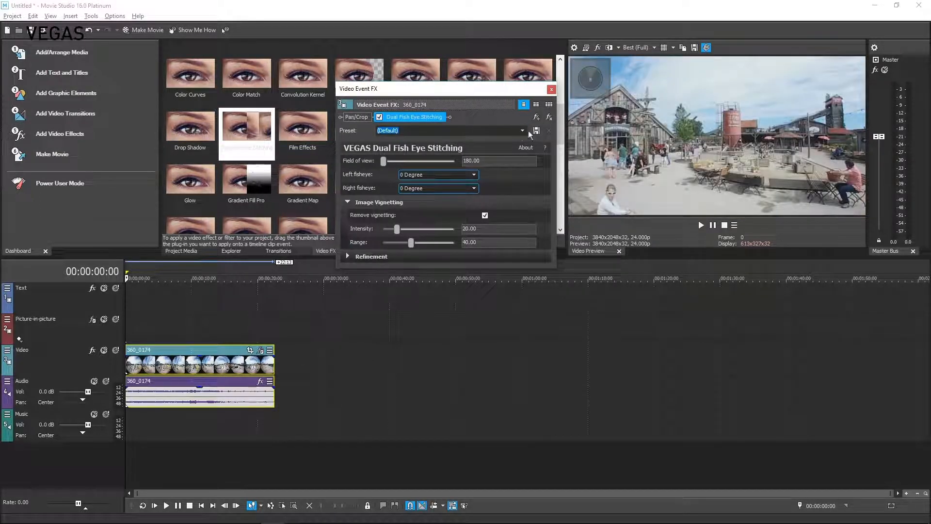
pyautogui.moveTo(384, 161); pyautogui.dragTo(392, 161)
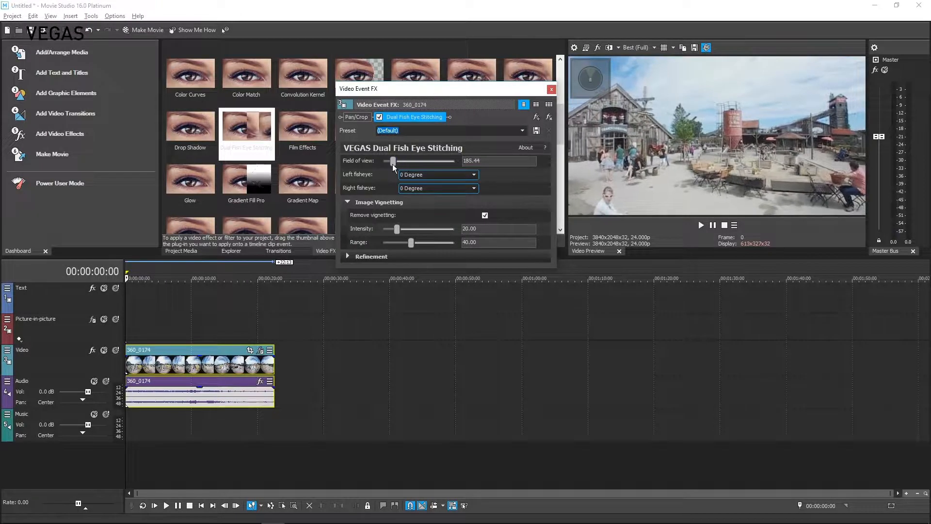
pyautogui.moveTo(392, 161); pyautogui.dragTo(394, 161)
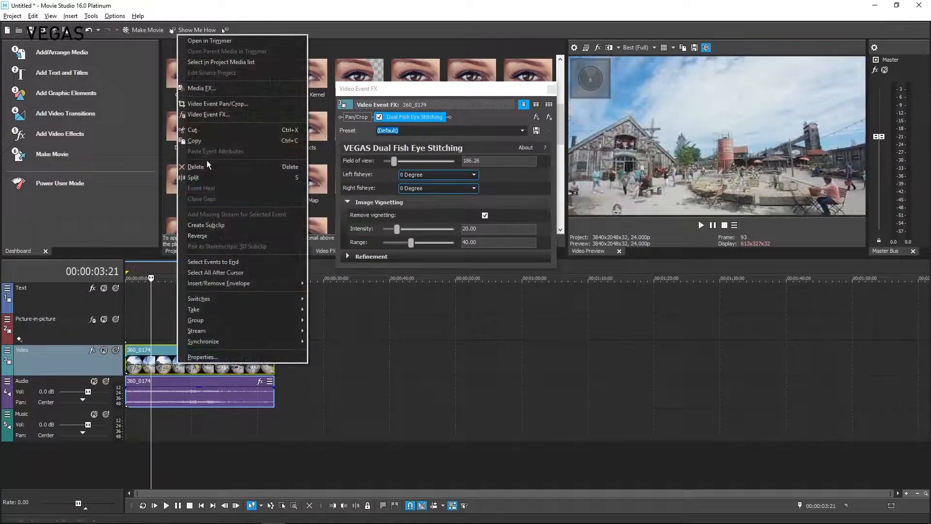
# Add VEGAS 360° Stabilization as a Media FX, analyze motion data, and close it.
pyautogui.click(201, 88)
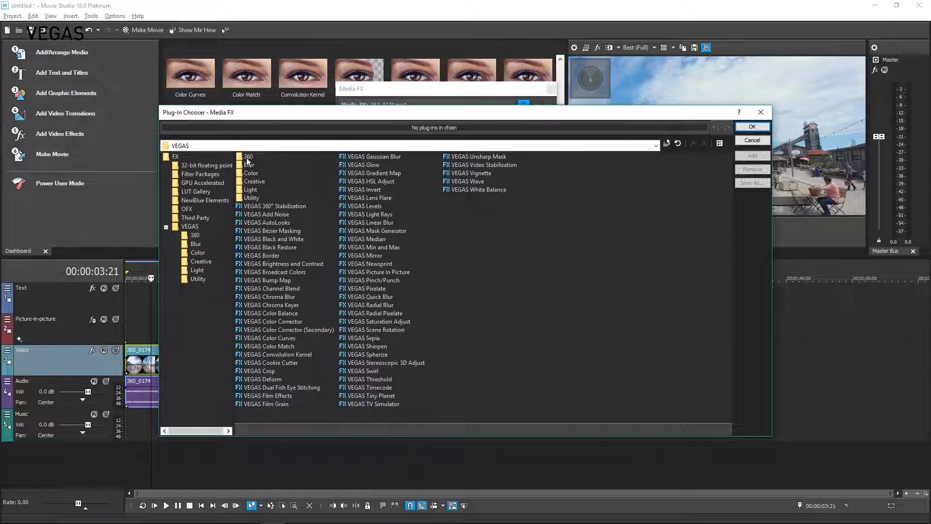
pyautogui.click(274, 206)
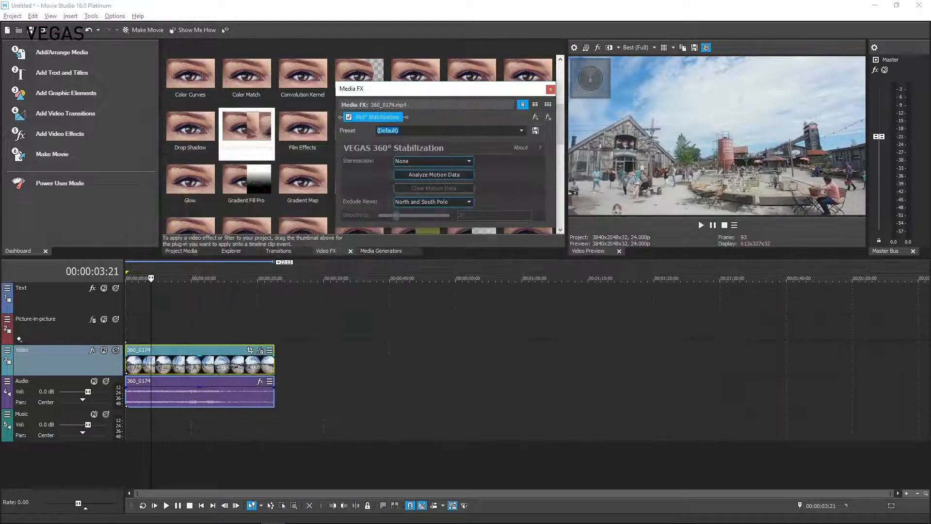
pyautogui.click(434, 174)
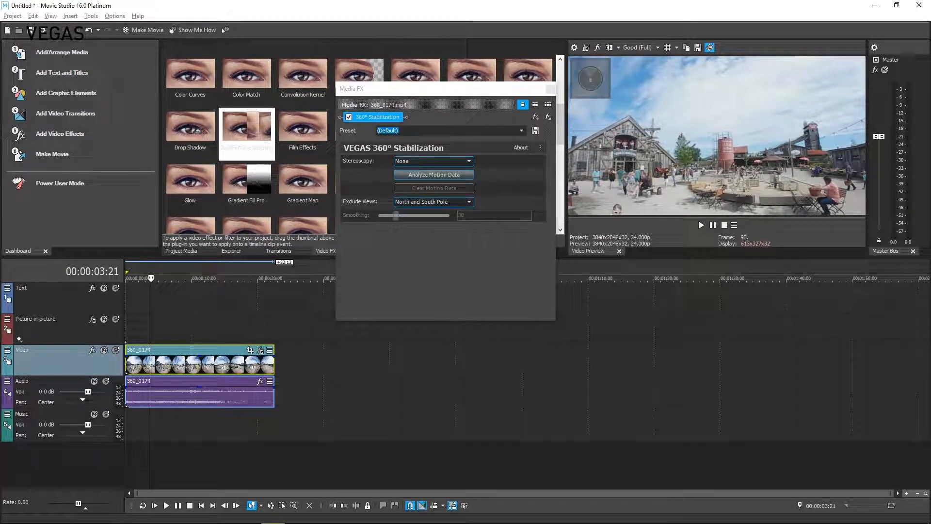
pyautogui.click(433, 175)
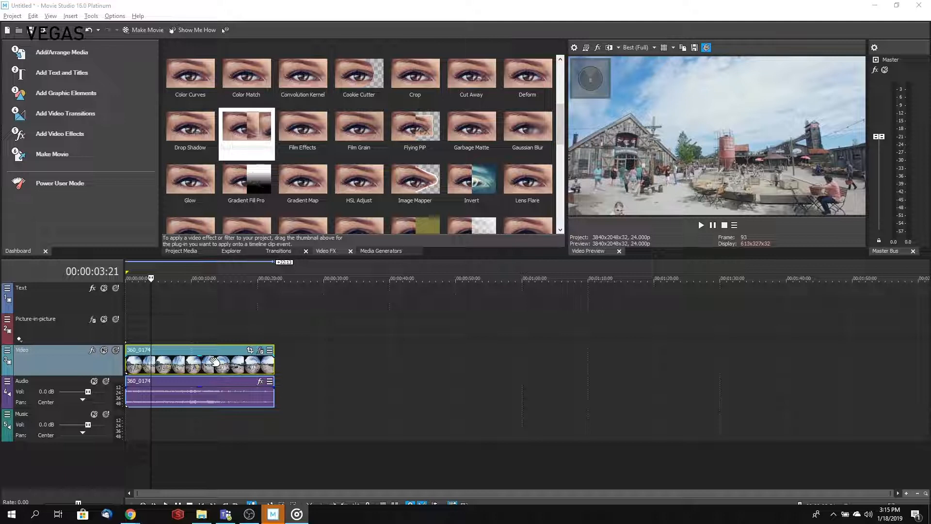
pyautogui.moveTo(334, 313)
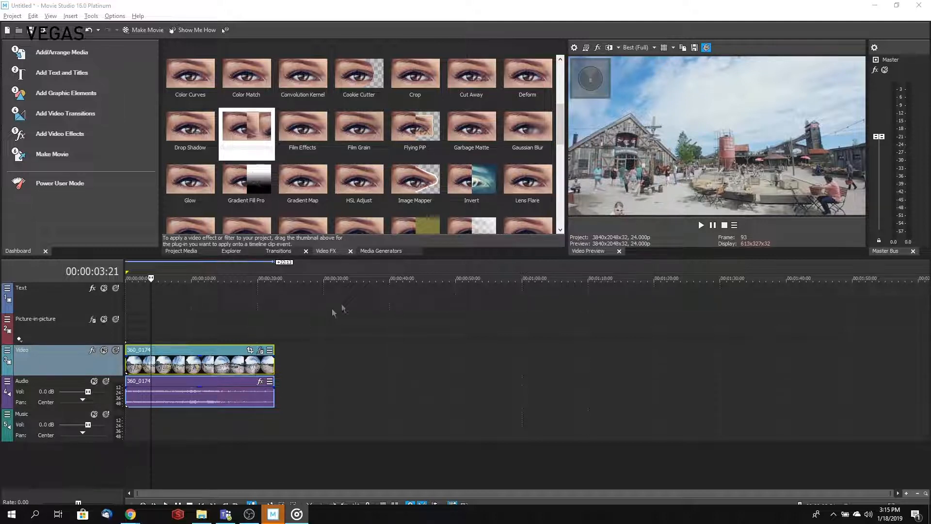
# Check Generated Media, then return to Video FX and scroll toward Scene Rotation.
pyautogui.click(380, 251)
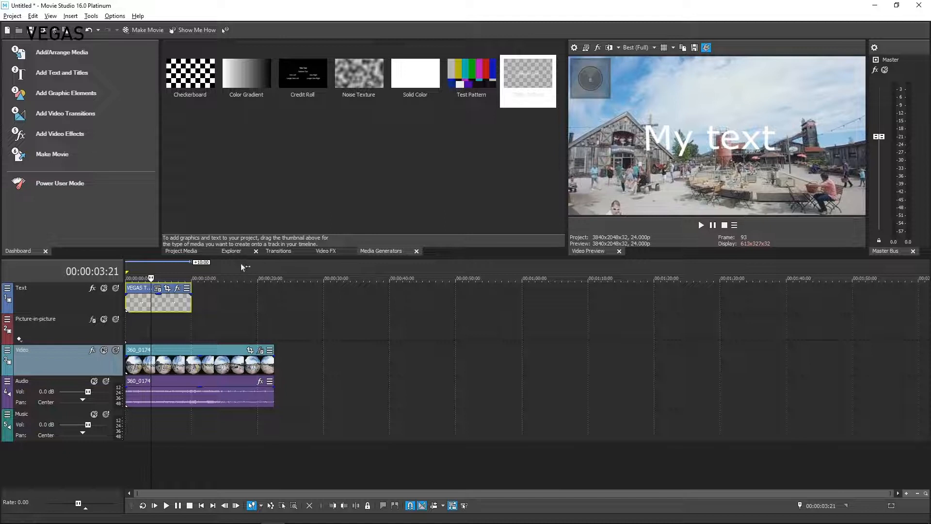
pyautogui.click(325, 251)
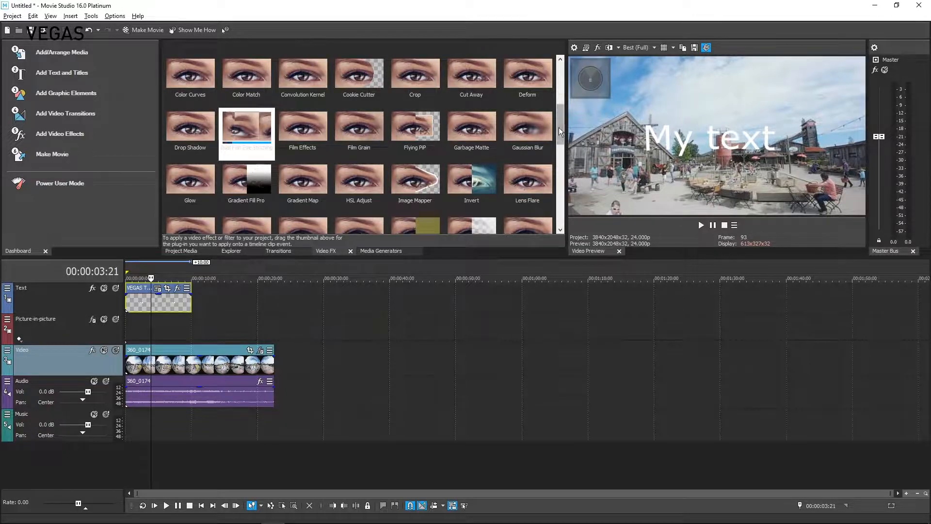
pyautogui.scroll(-3)
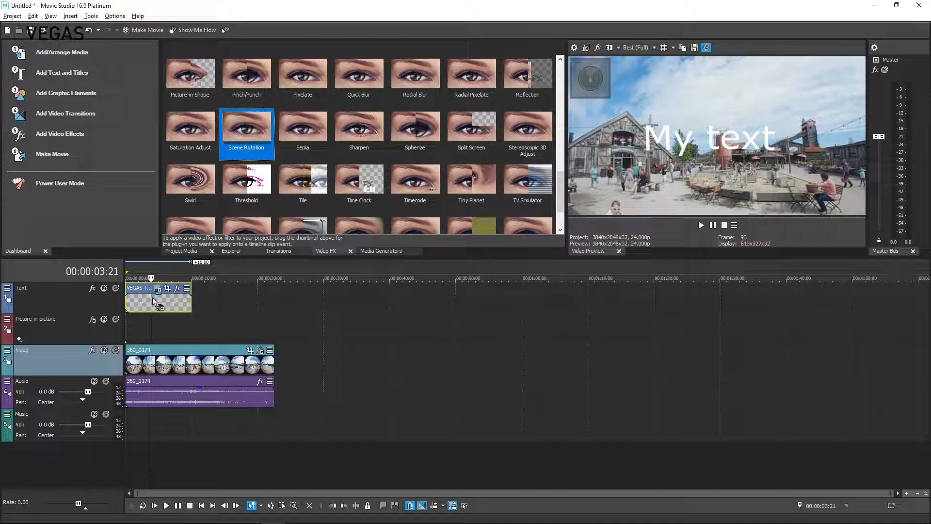
# Add Scene Rotation and Mask Generator effects to the 'My text' title event.
pyautogui.doubleClick(246, 125)
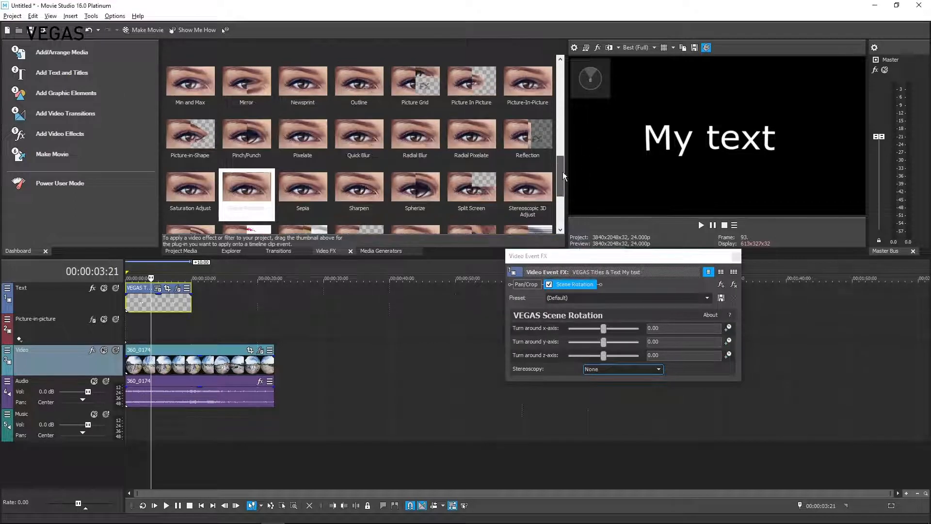
pyautogui.scroll(3)
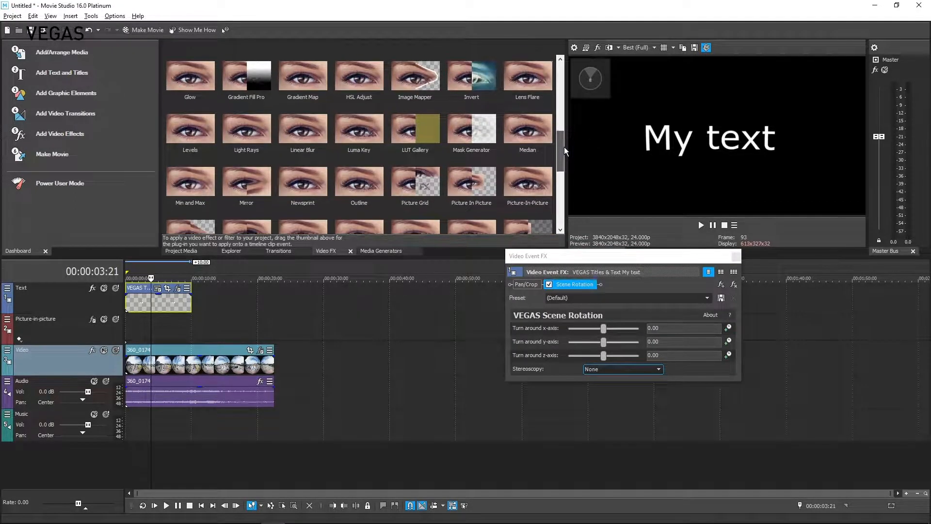
pyautogui.click(477, 131)
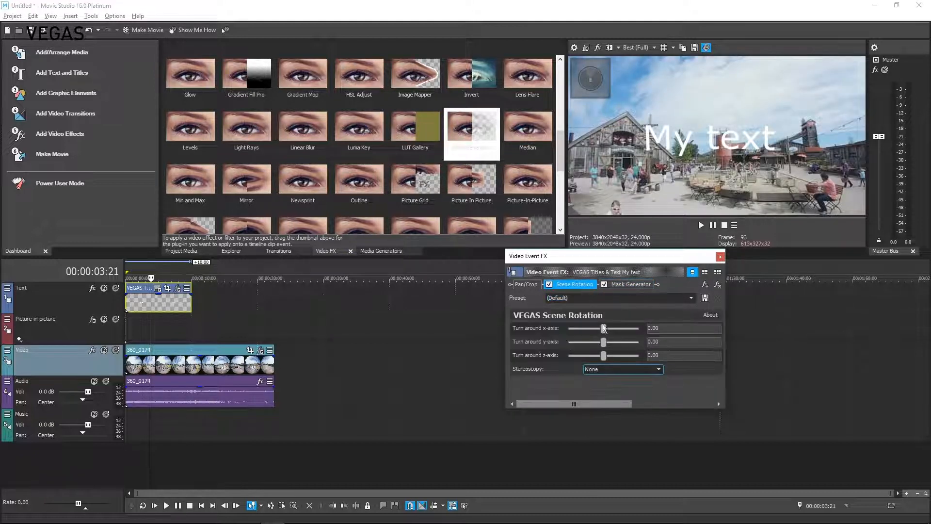
# Set the Scene Rotation axes to about x 3.67, y -96.73, z 1.22.
pyautogui.moveTo(604, 328); pyautogui.dragTo(600, 328)
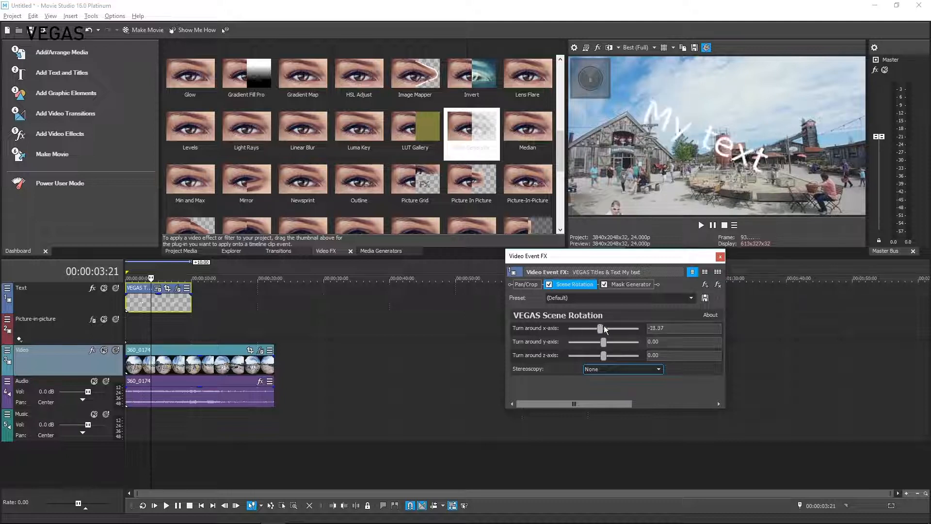
pyautogui.moveTo(603, 342); pyautogui.dragTo(592, 342)
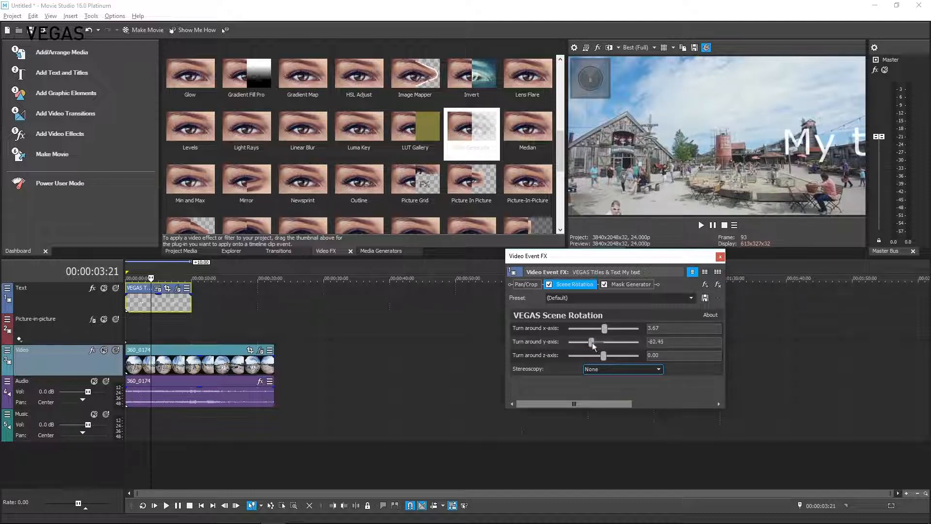
pyautogui.moveTo(591, 341); pyautogui.dragTo(594, 341)
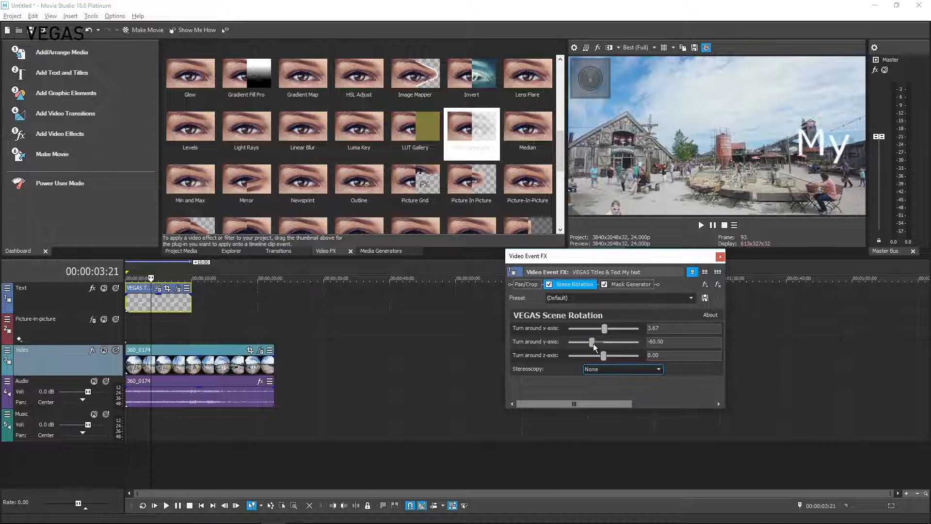
pyautogui.moveTo(604, 355); pyautogui.dragTo(608, 355)
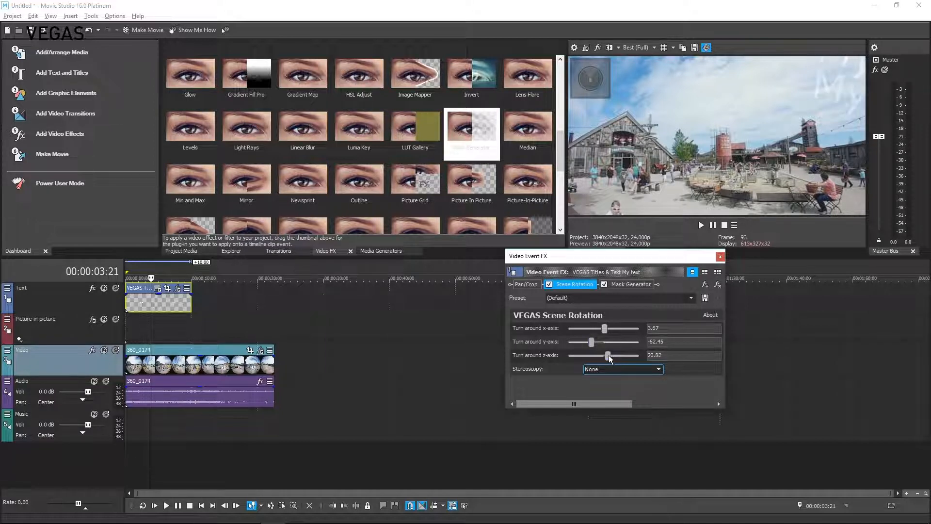
pyautogui.moveTo(608, 355); pyautogui.dragTo(605, 355)
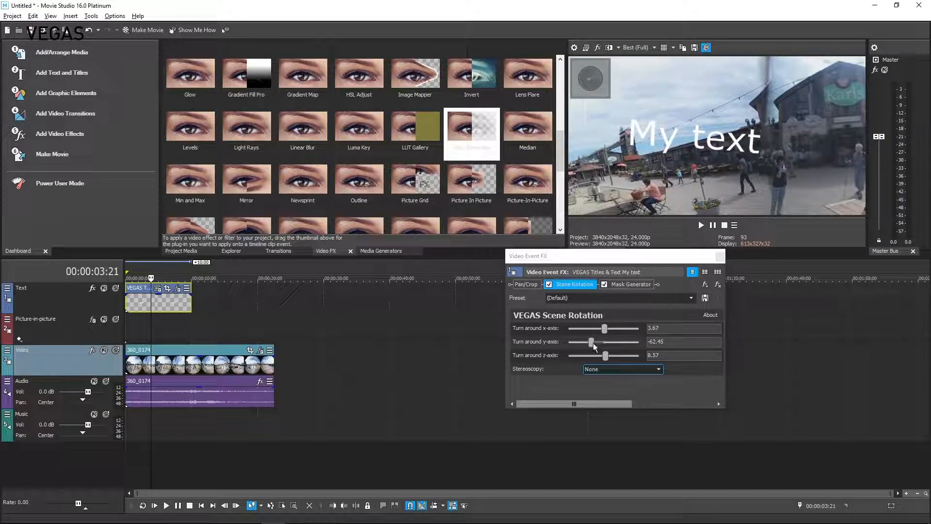
pyautogui.moveTo(592, 342); pyautogui.dragTo(585, 342)
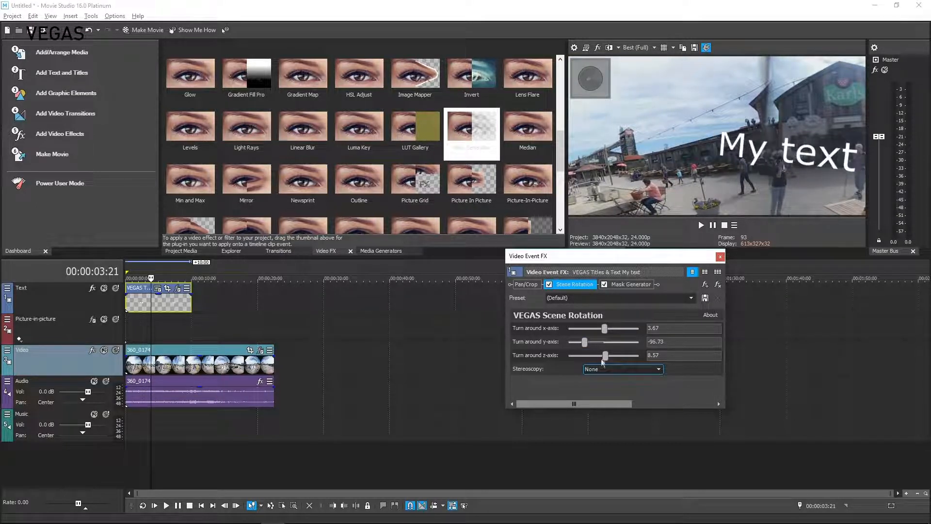
pyautogui.moveTo(605, 355); pyautogui.dragTo(603, 355)
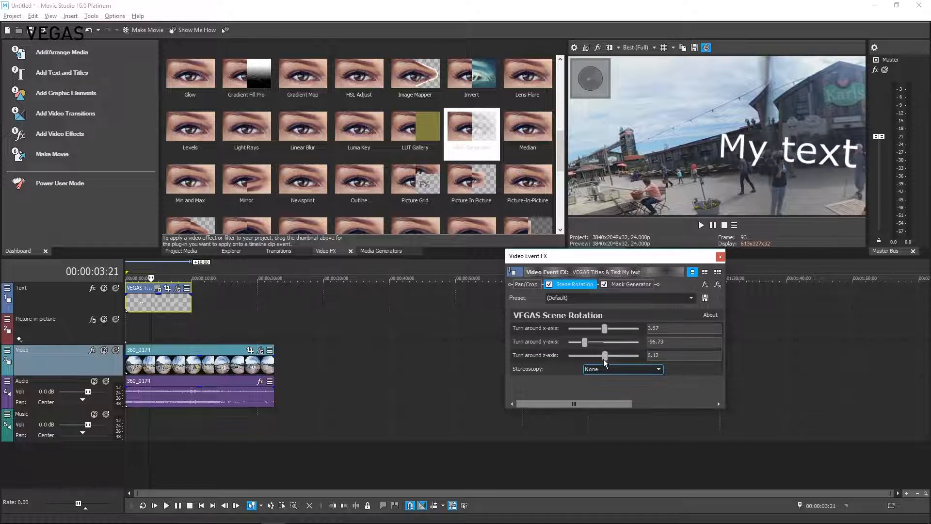
pyautogui.moveTo(605, 355); pyautogui.dragTo(605, 355)
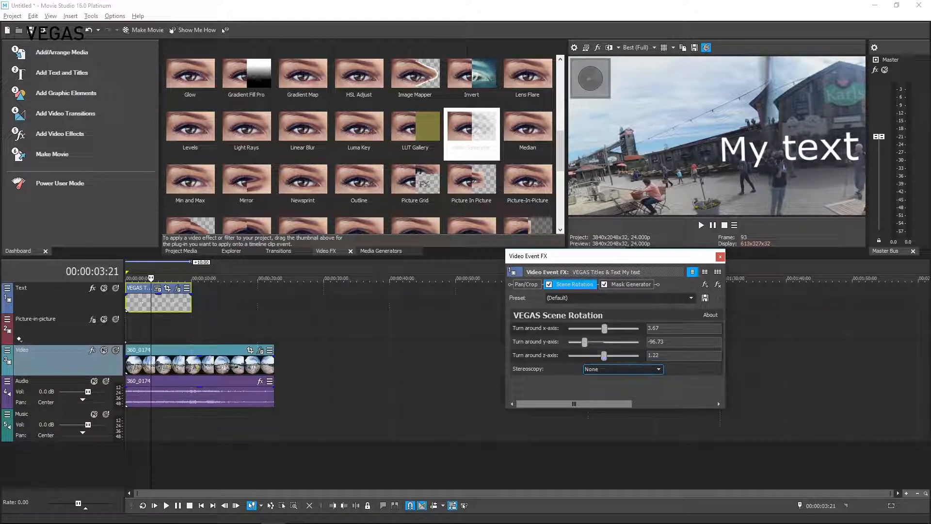
pyautogui.moveTo(42, 154)
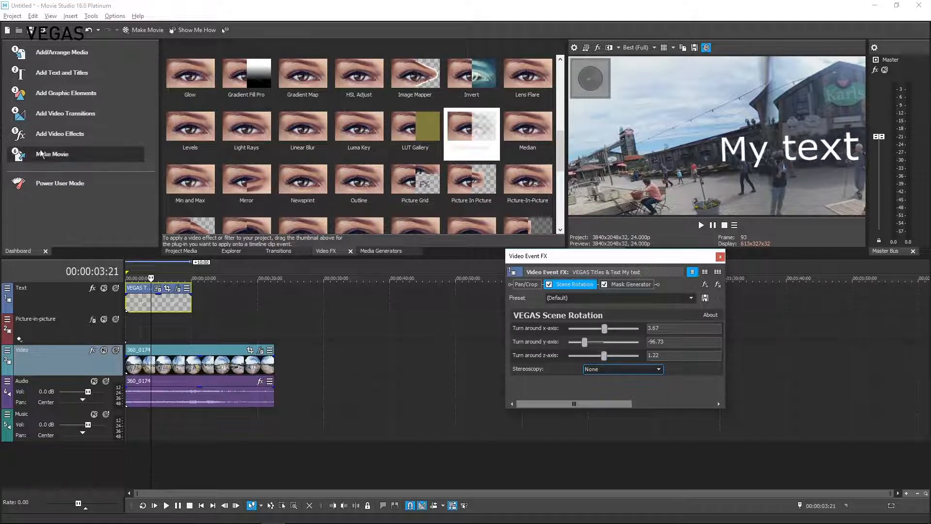
# Make Movie to hard drive as MP4, choosing the MAGIX HEVC/AAC MP4 format.
pyautogui.click(52, 154)
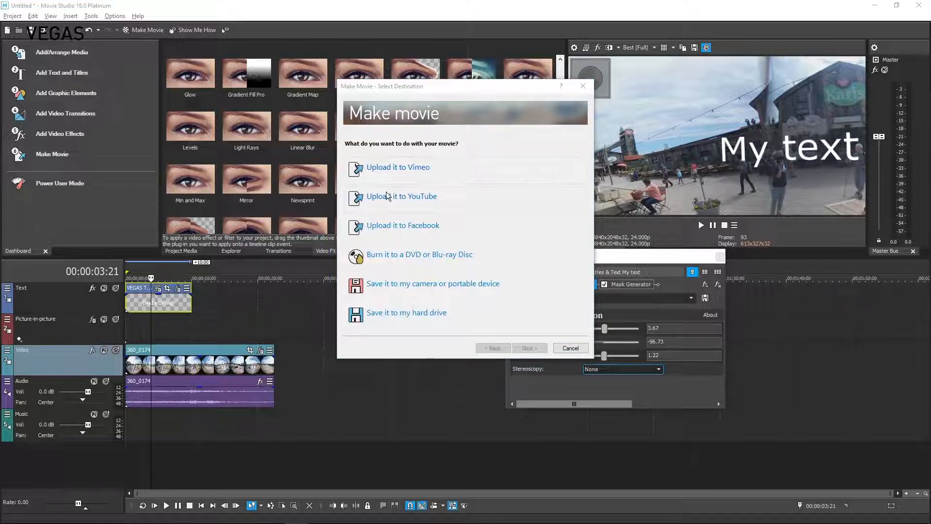
pyautogui.moveTo(398, 306)
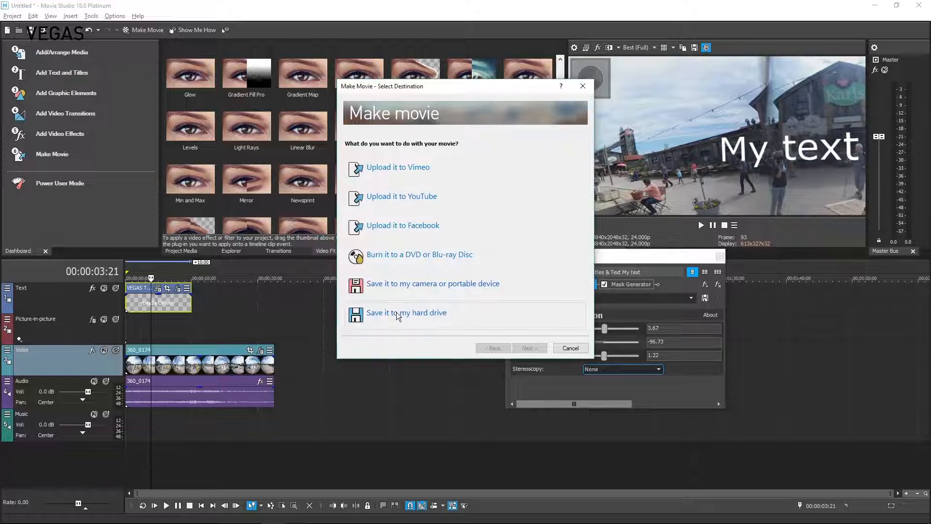
pyautogui.click(407, 312)
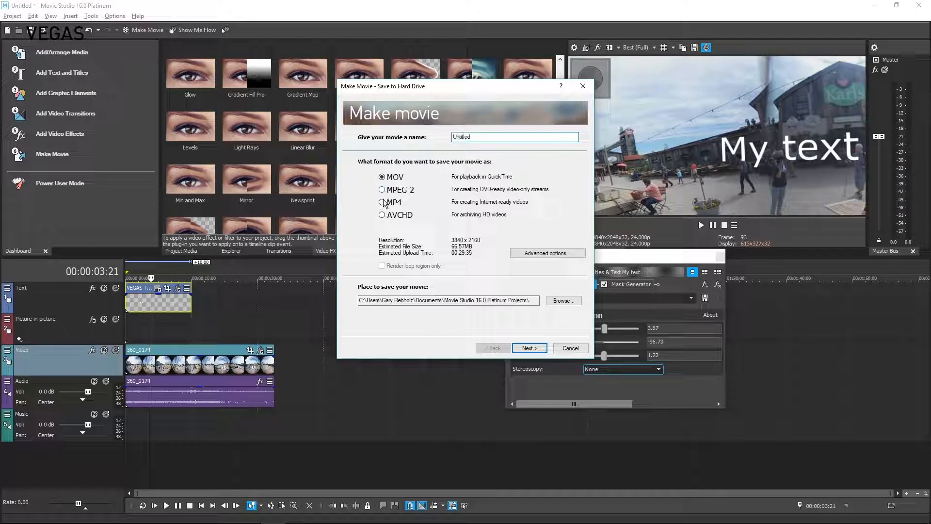
pyautogui.click(570, 348)
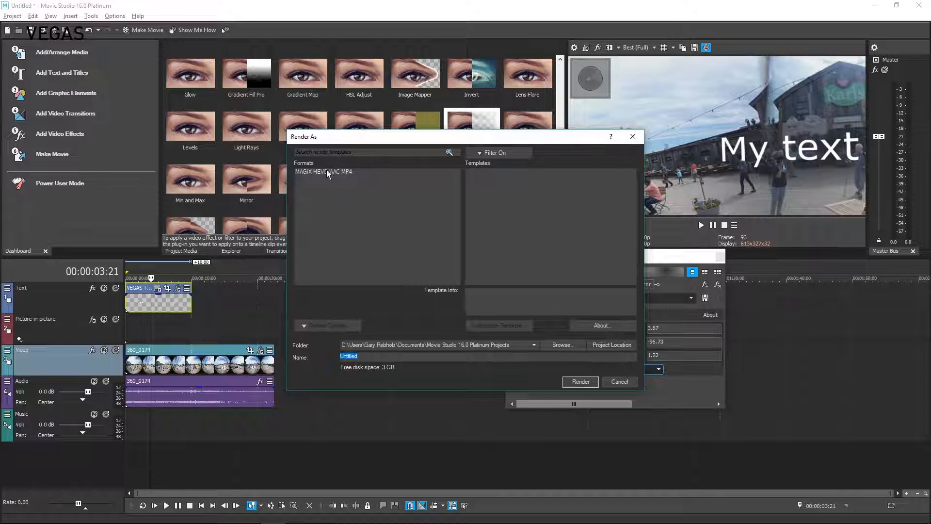
pyautogui.click(323, 171)
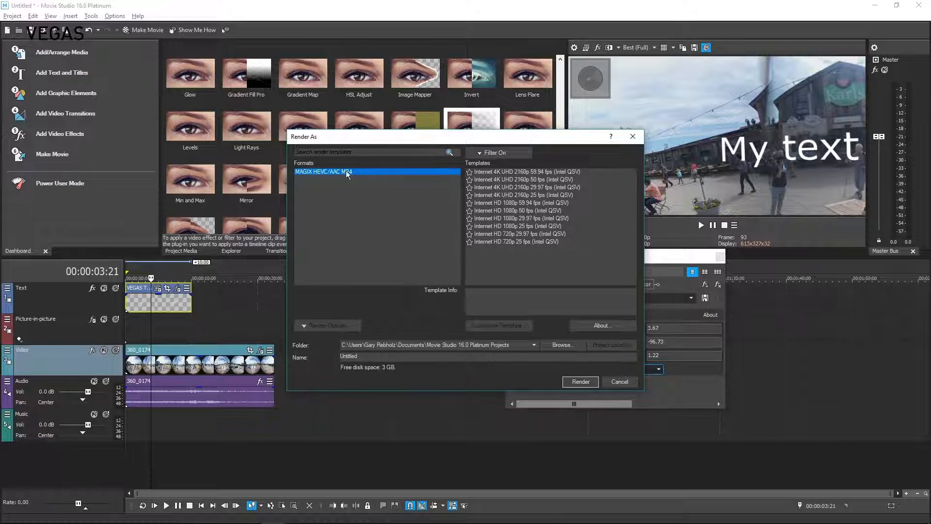
pyautogui.moveTo(514, 203)
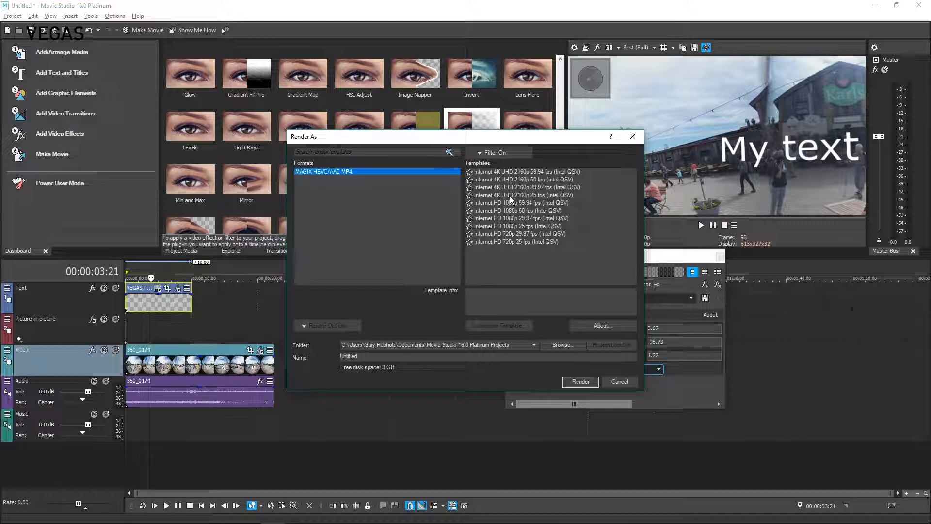
# Render Untitled.mp4 with the Internet 4K UHD 2160p 25 fps (Intel QSV) template.
pyautogui.click(524, 195)
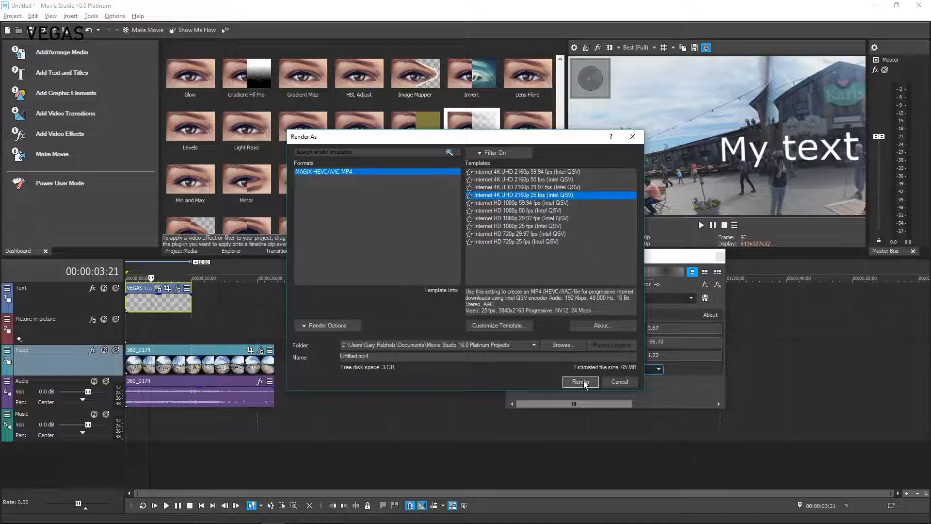
pyautogui.click(581, 382)
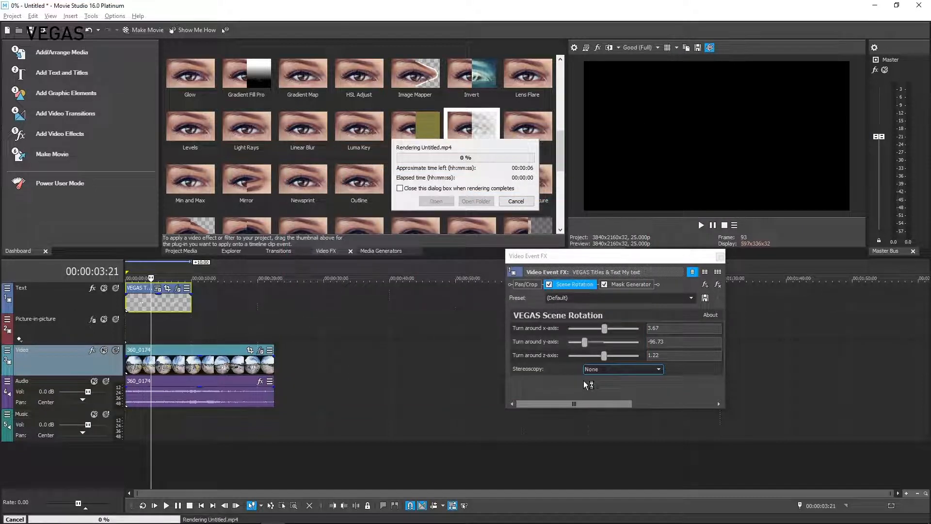